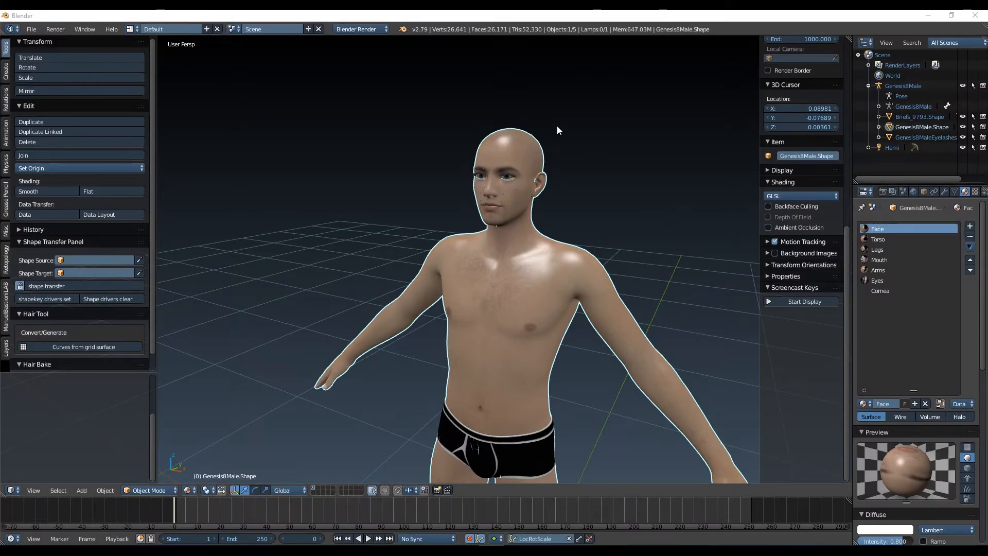
mouse_move(688, 264)
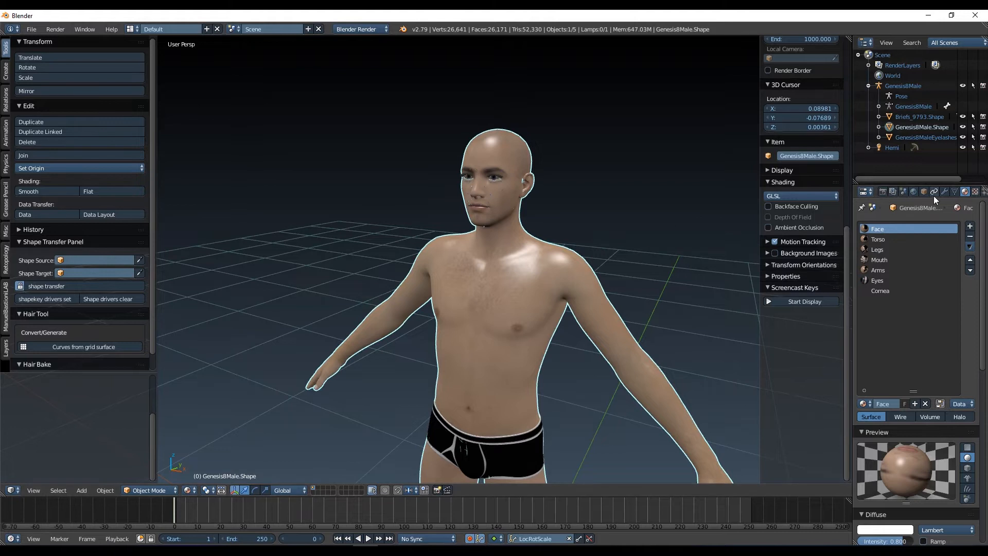
Show Genesis8Male.Shape's mesh data: vertex groups, shape keys and UV map
left_click(934, 191)
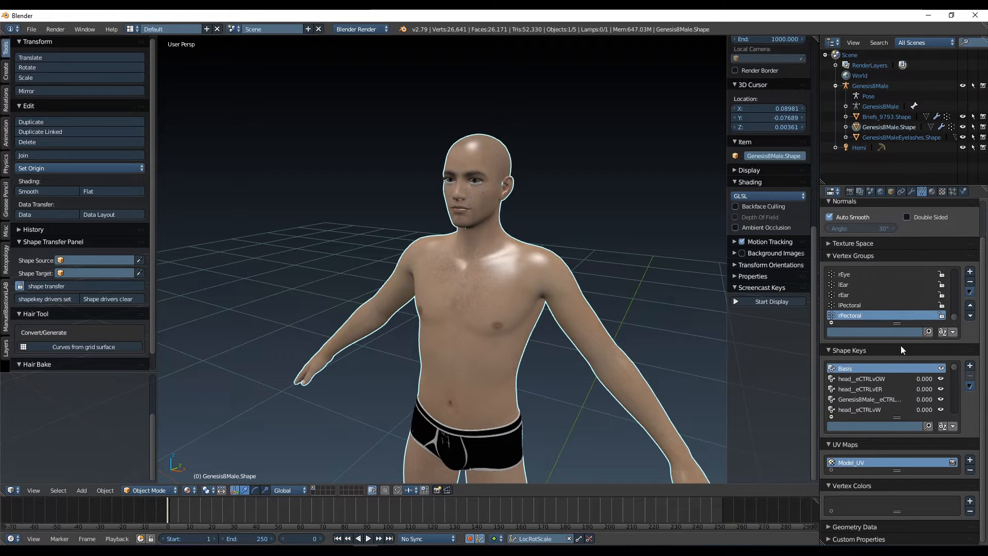
mouse_move(894, 418)
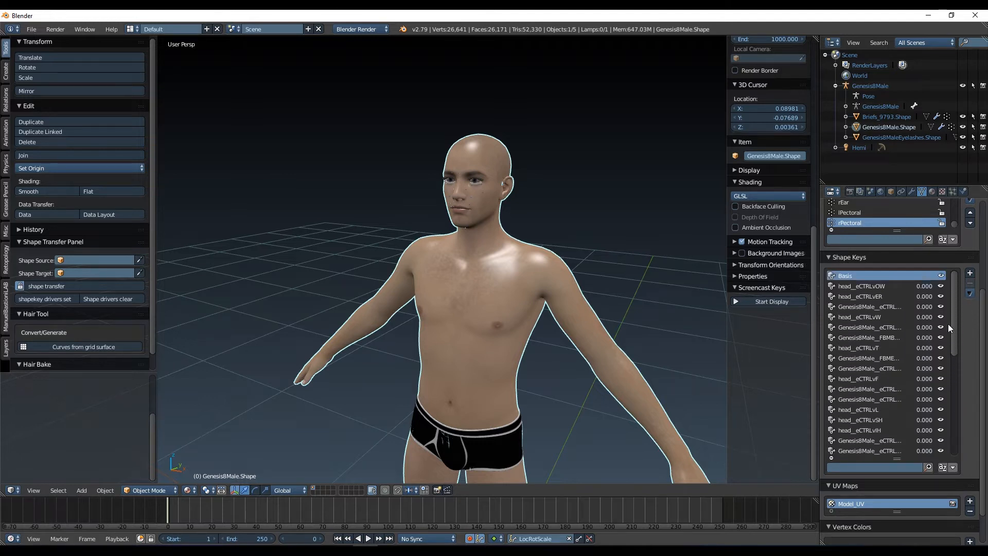
mouse_move(882, 337)
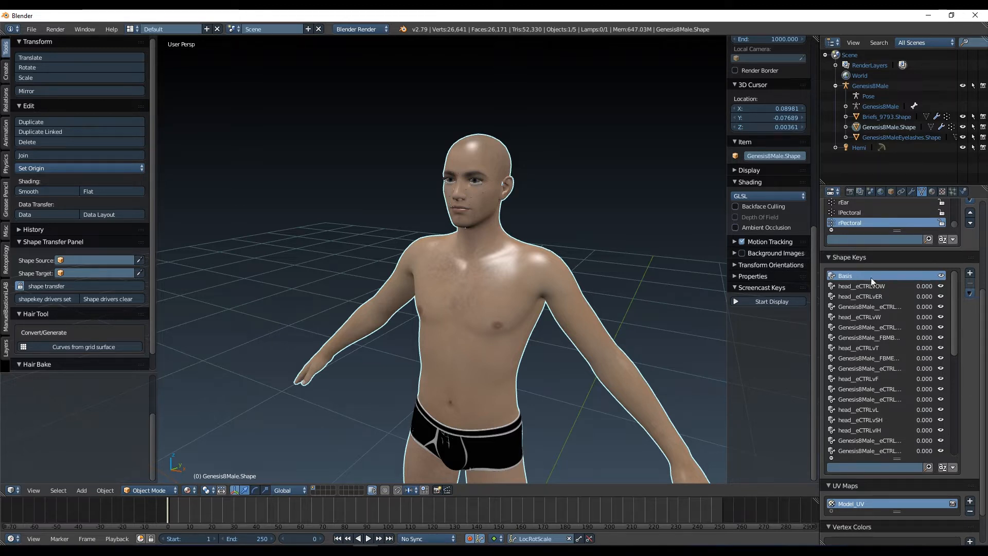
mouse_move(931, 341)
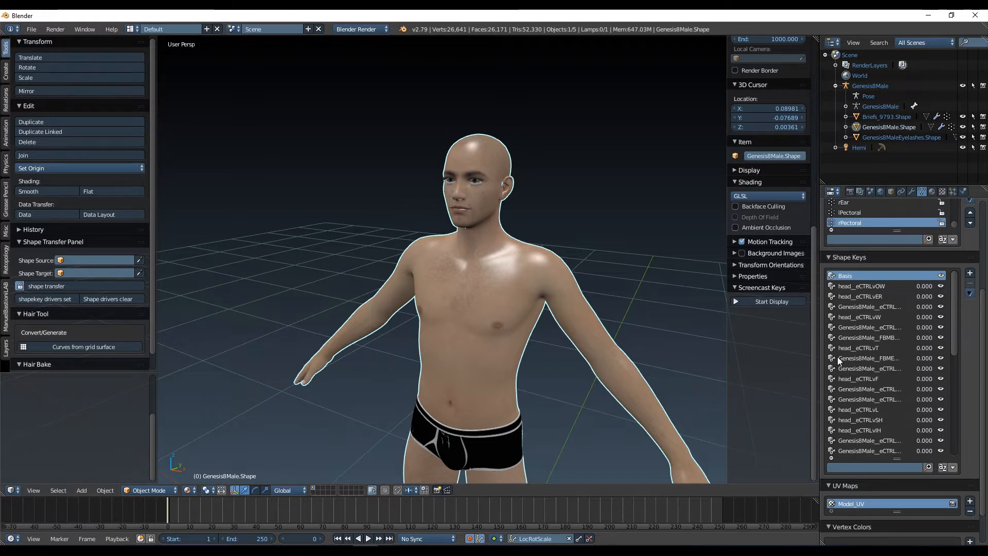
Scroll through the body's enlarged list of facial control shape keys
scroll("down", 3)
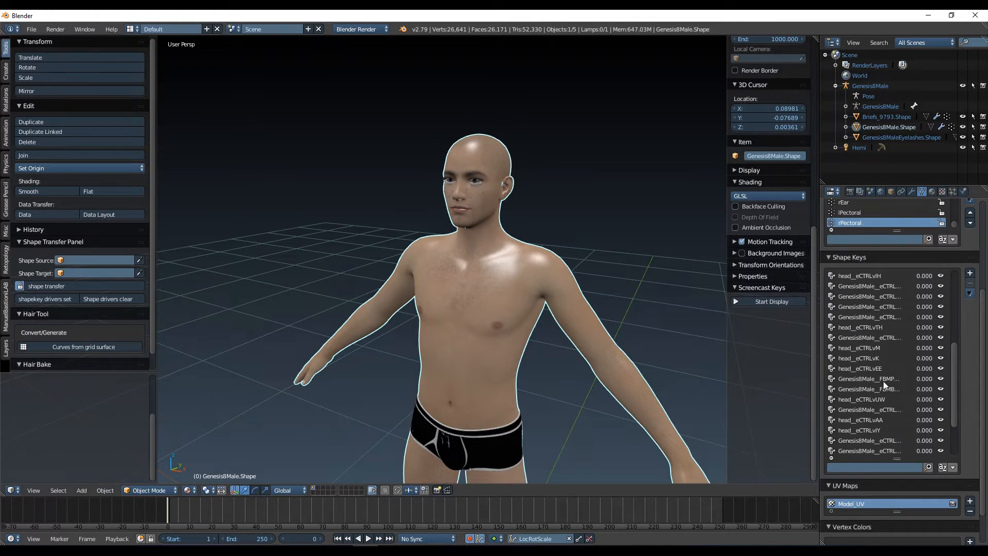
Drag the briefs' FBMPortly shape key value up to test it, then back to 0
left_click(870, 378)
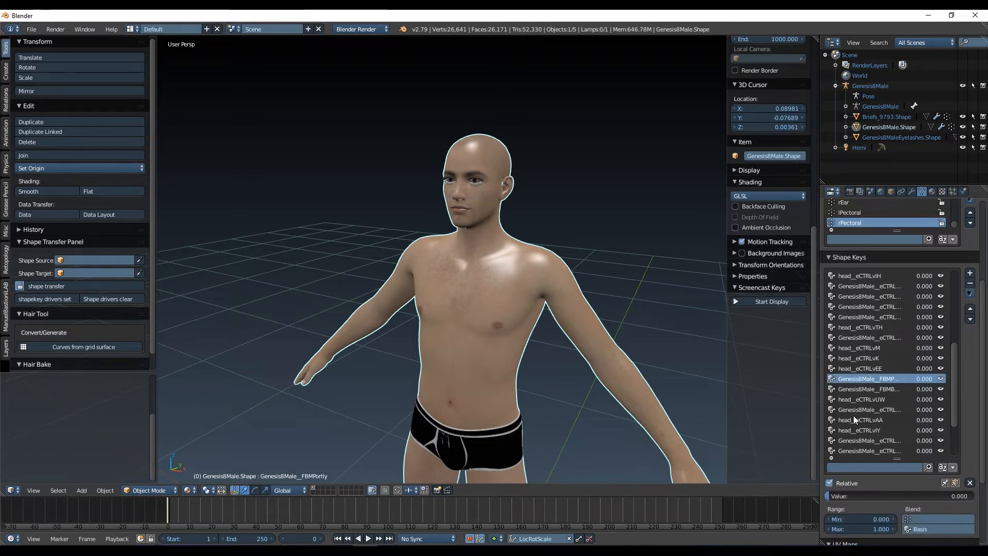
mouse_move(828, 495)
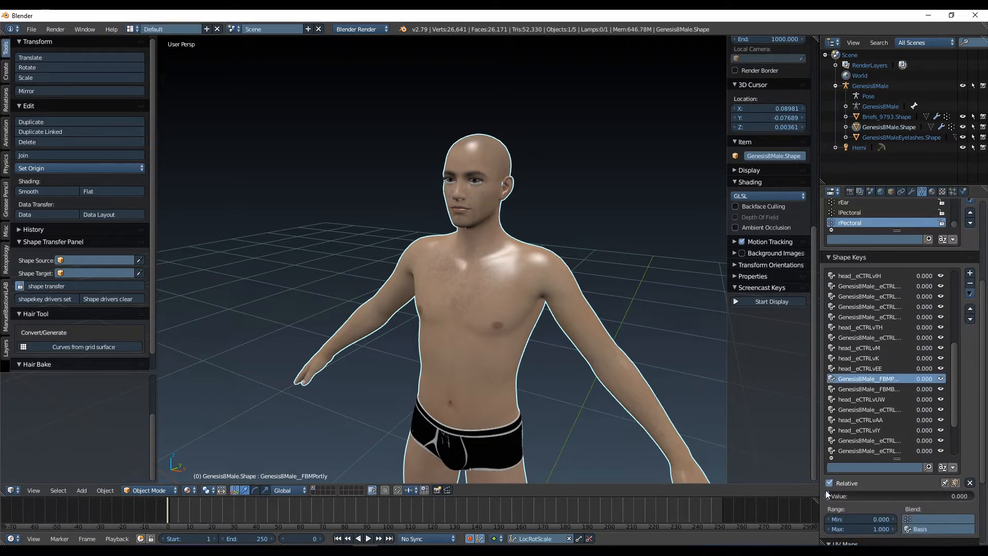
left_click_drag(857, 496, 901, 496)
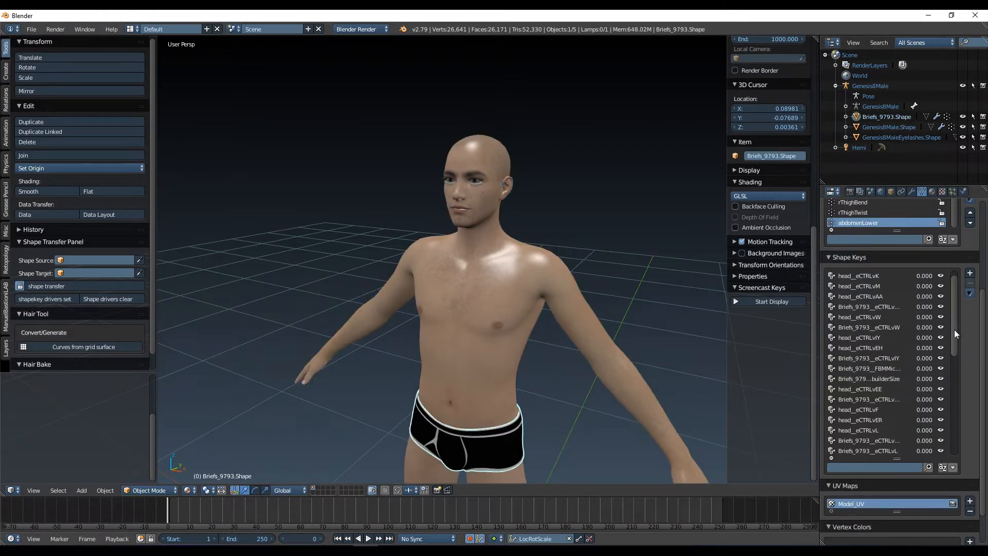
scroll("down", 3)
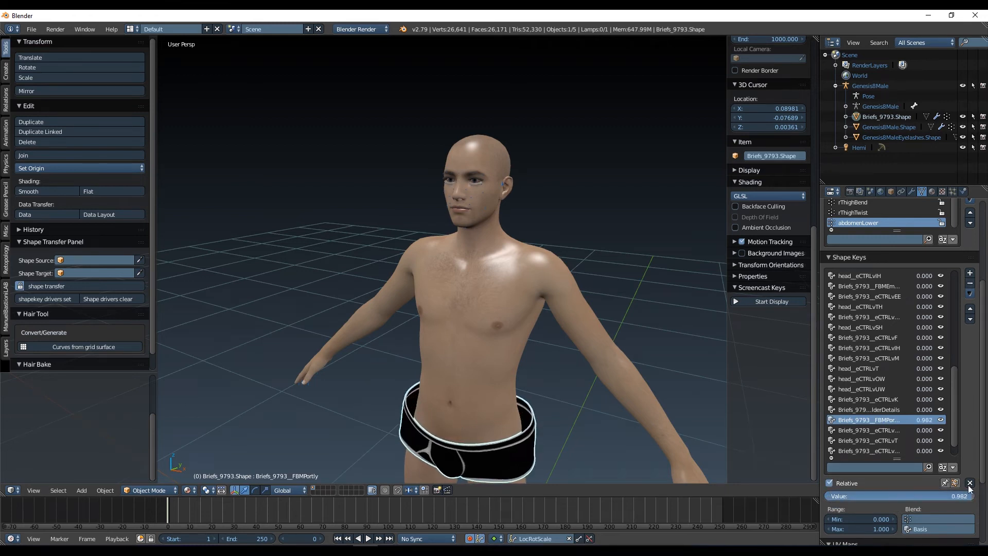
left_click_drag(938, 496, 889, 496)
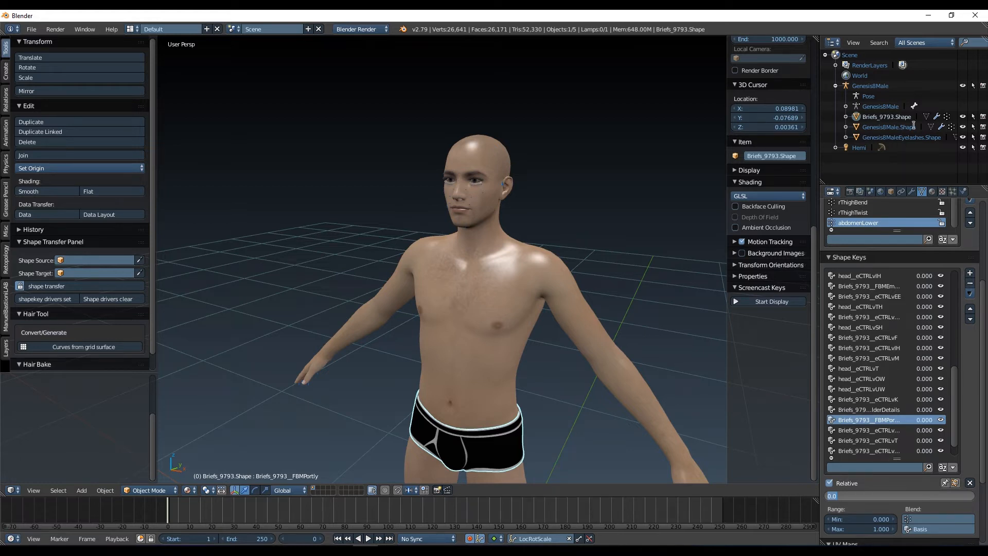
Make Genesis8Male.Shape the active object again from the Outliner
left_click(889, 126)
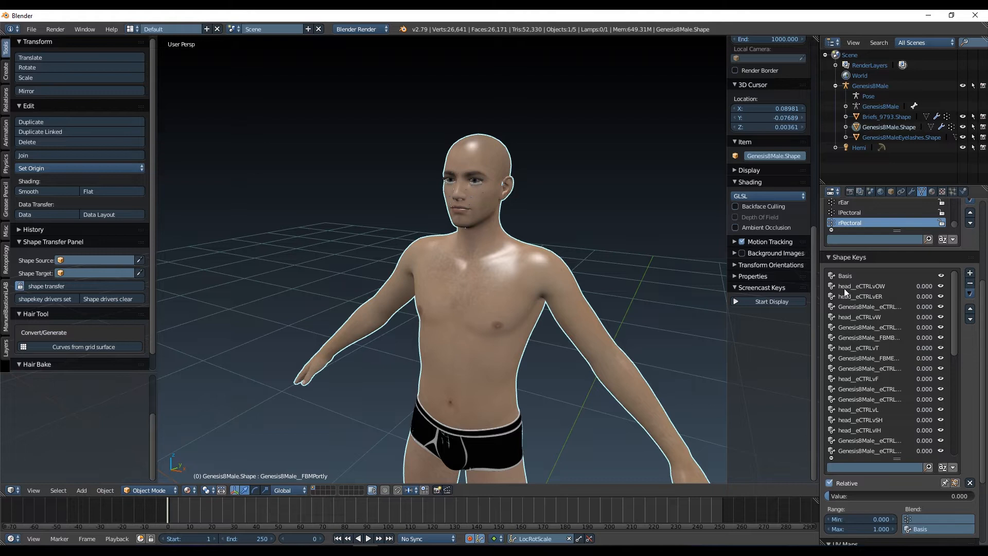
mouse_move(851, 293)
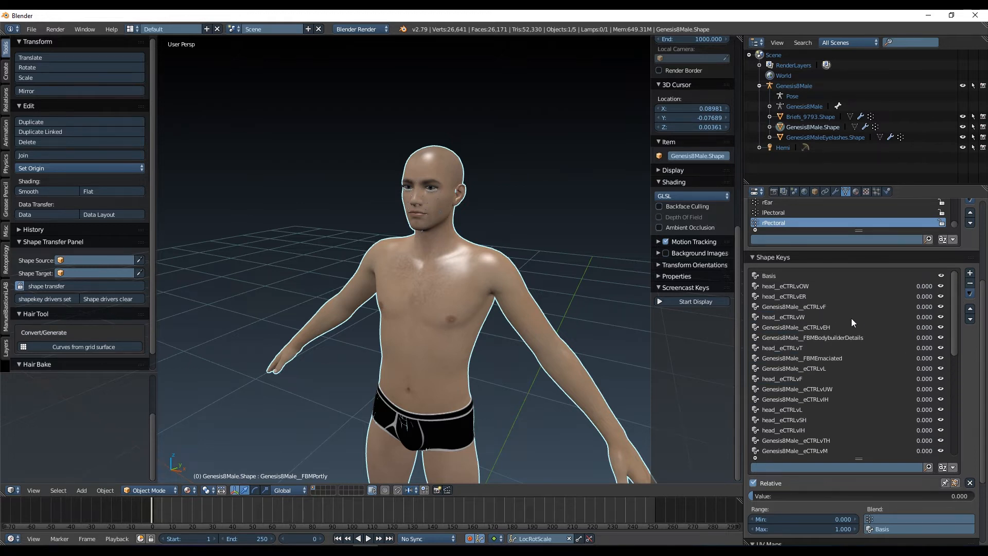
Delete the body's head_eCTRL shape keys and move FBMPortly up toward Basis
left_click(784, 296)
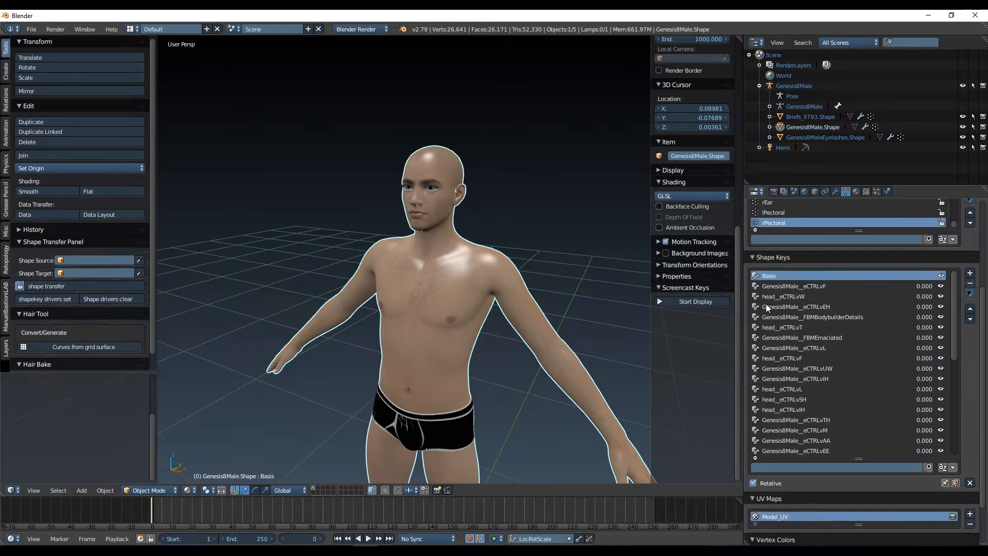
left_click(793, 286)
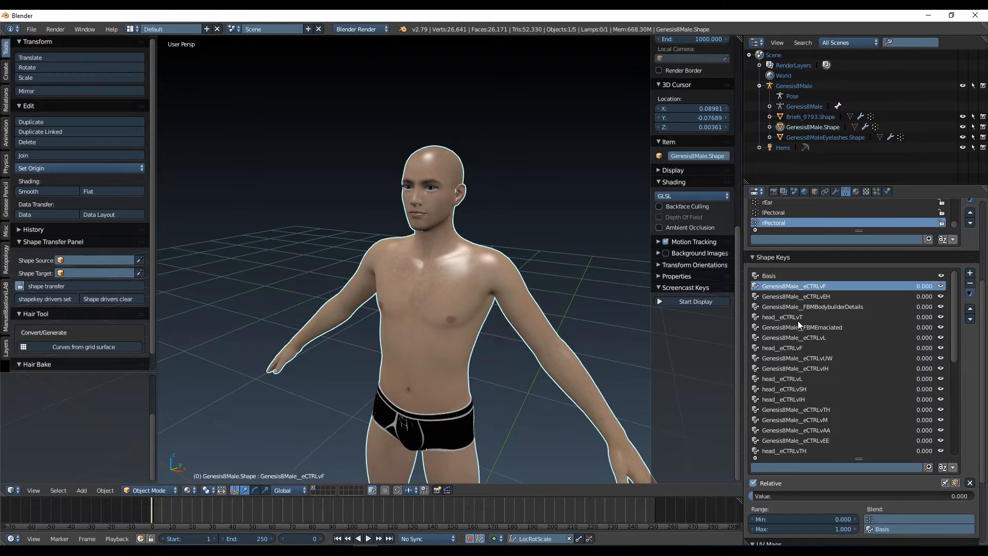
left_click(783, 317)
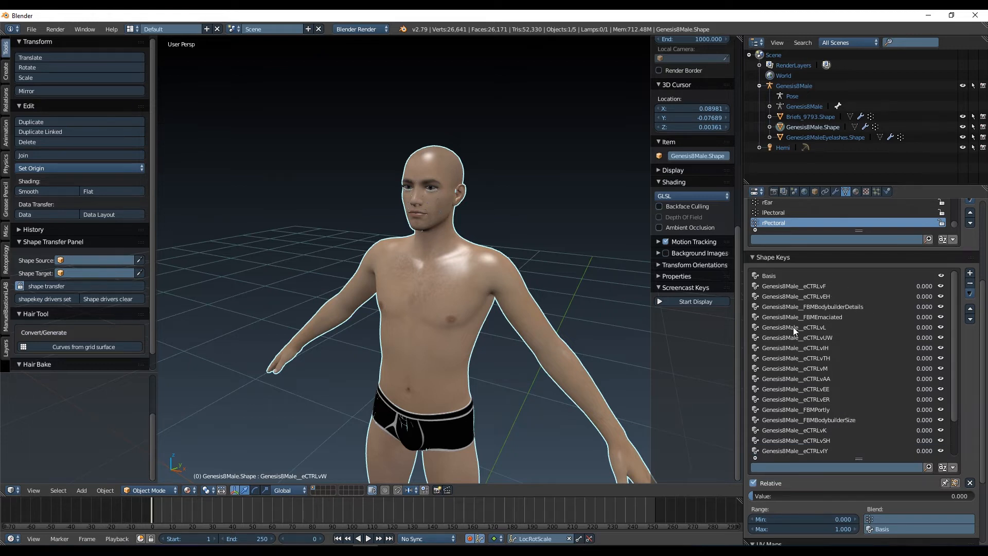
mouse_move(829, 368)
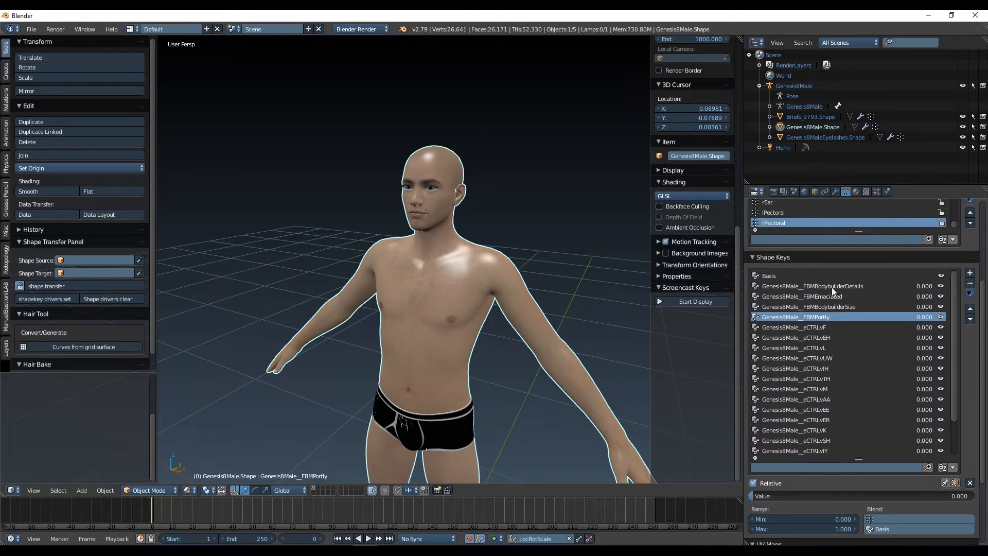
left_click(800, 296)
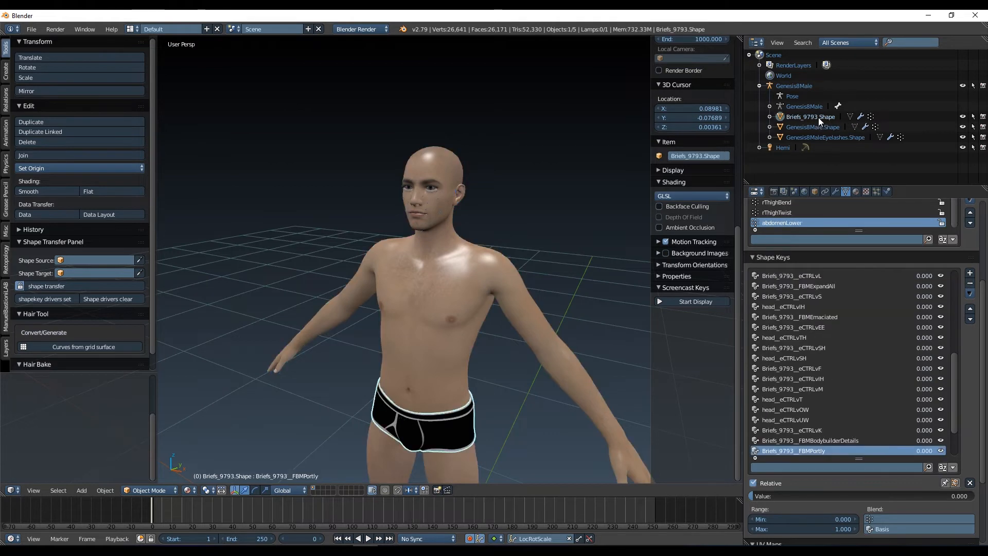
mouse_move(822, 277)
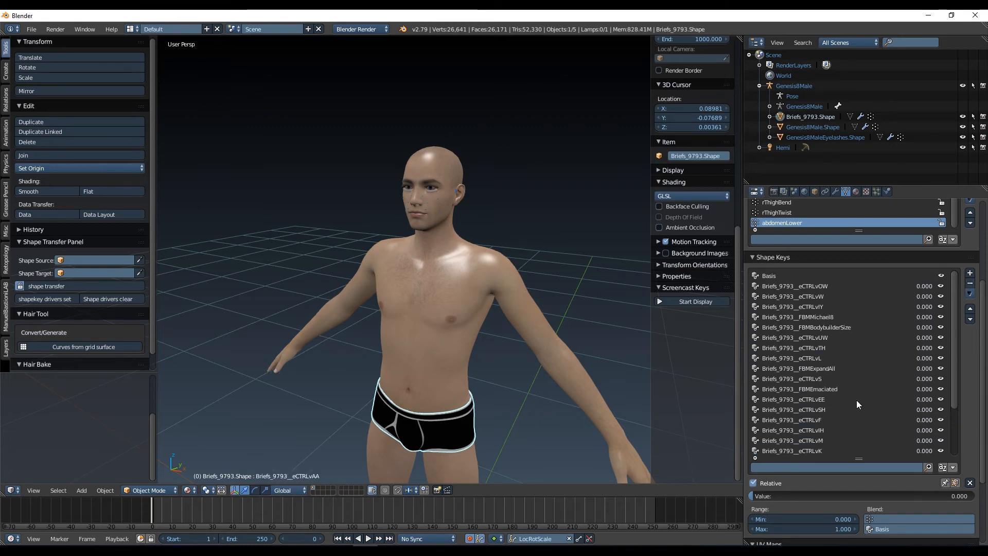
mouse_move(830, 280)
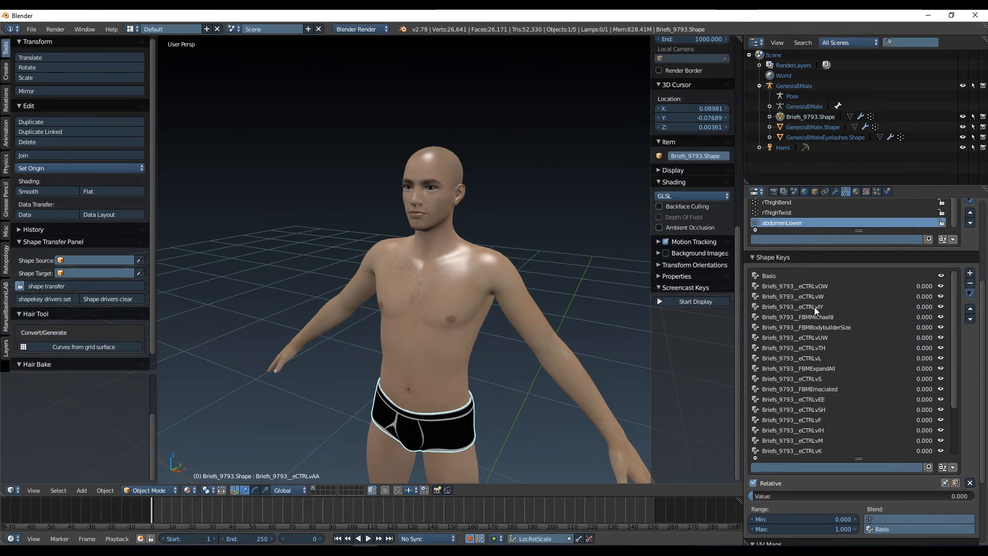
Remove the briefs' eCTRL shape keys and FBMExpandAll, leaving Basis and four FBM morphs
left_click(819, 306)
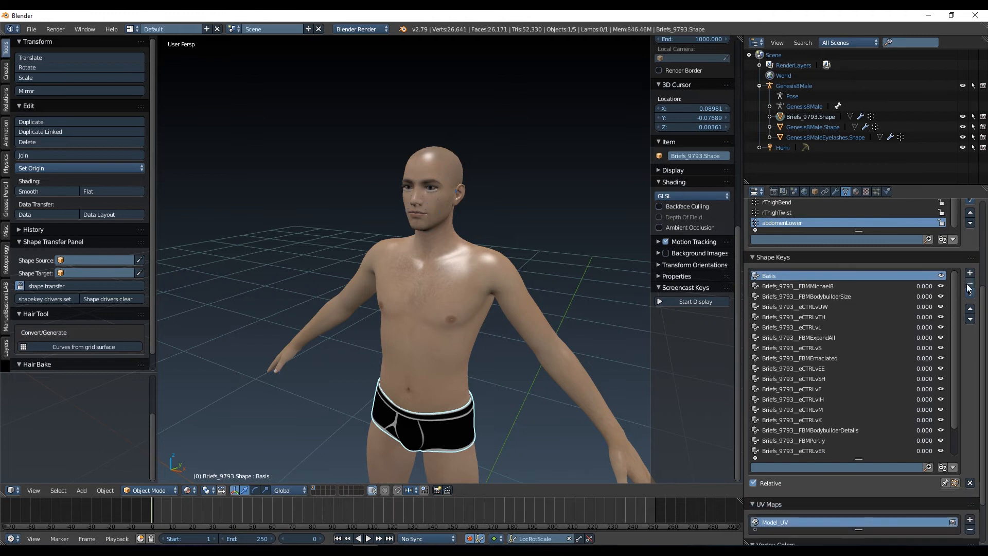
left_click(819, 327)
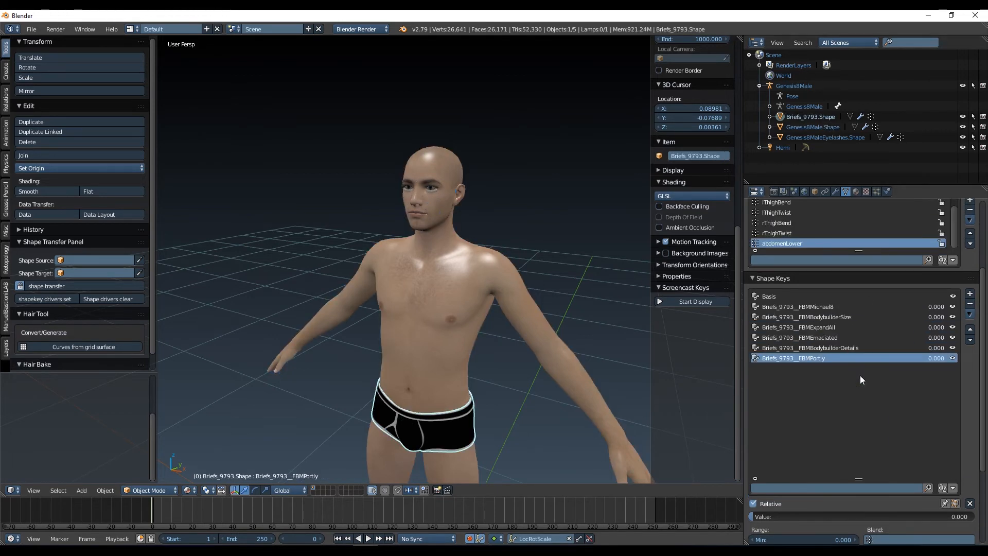
mouse_move(816, 360)
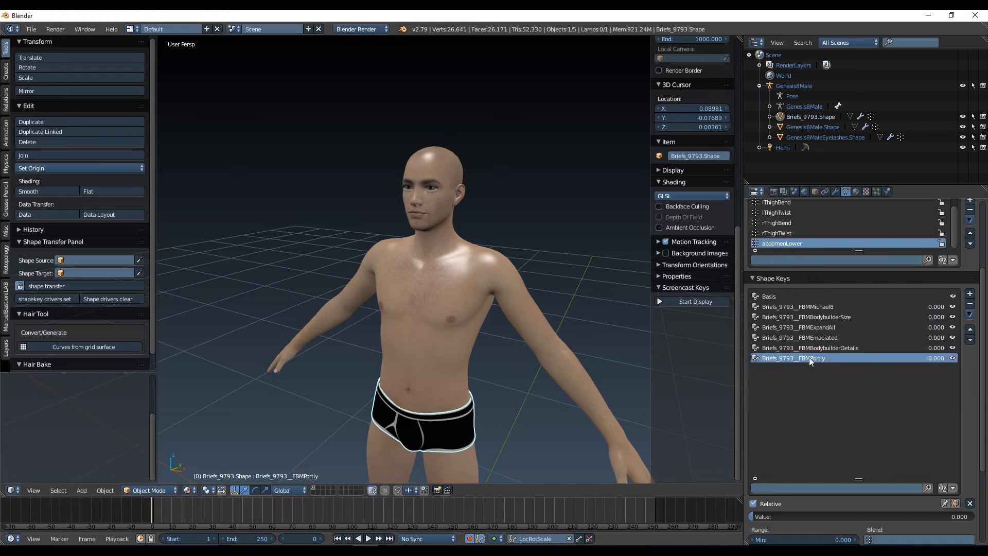
mouse_move(811, 333)
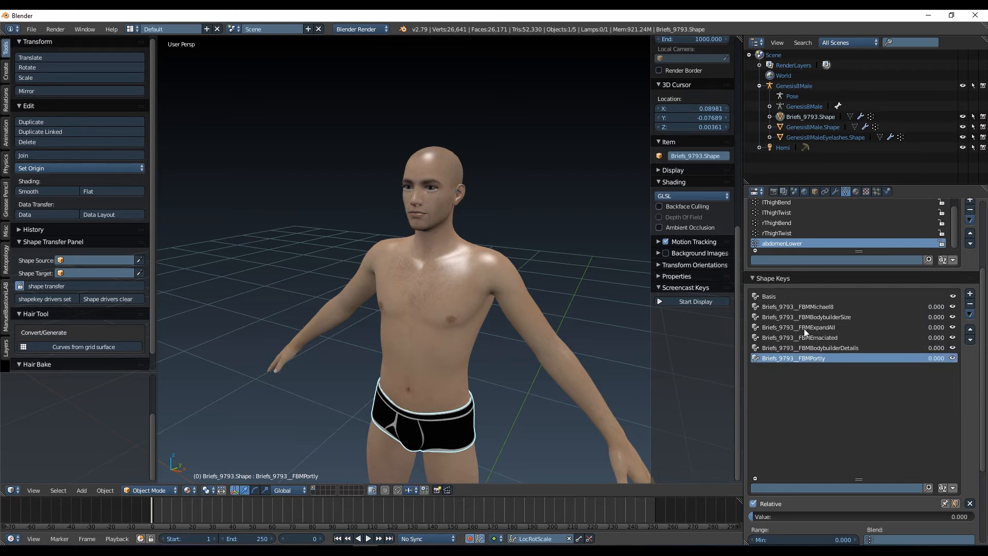
left_click(798, 327)
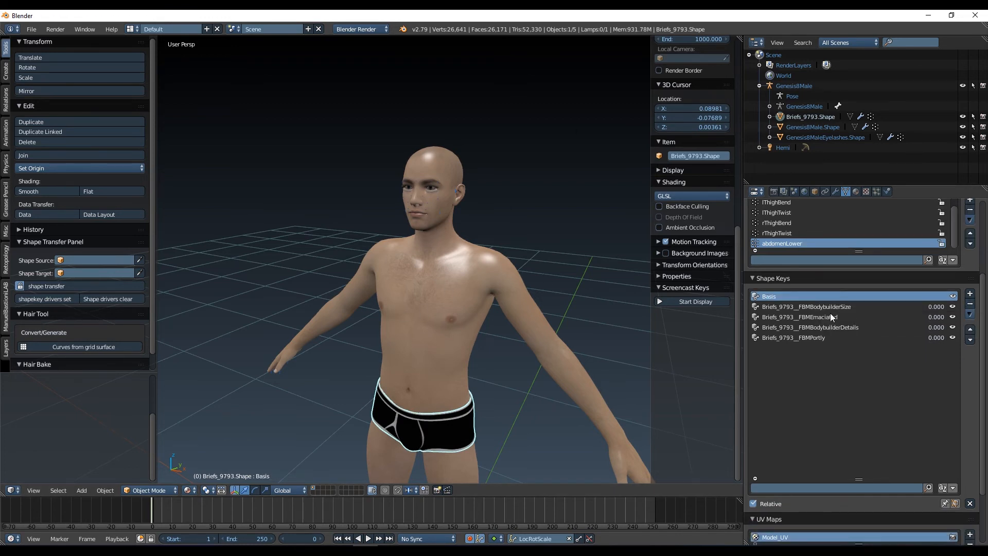
On the body mesh, move FBMBodybuilderSize above FBMEmaciated
left_click(794, 337)
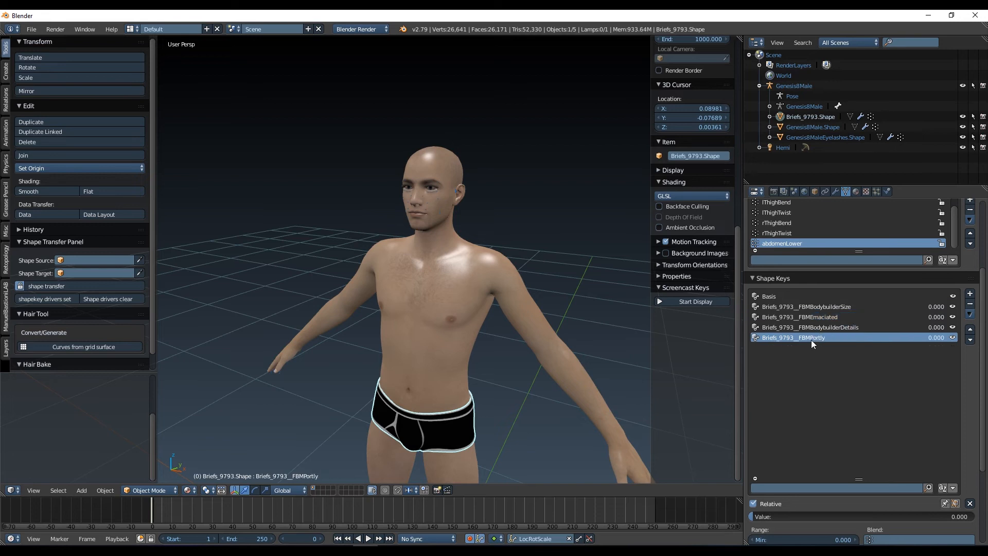
mouse_move(819, 337)
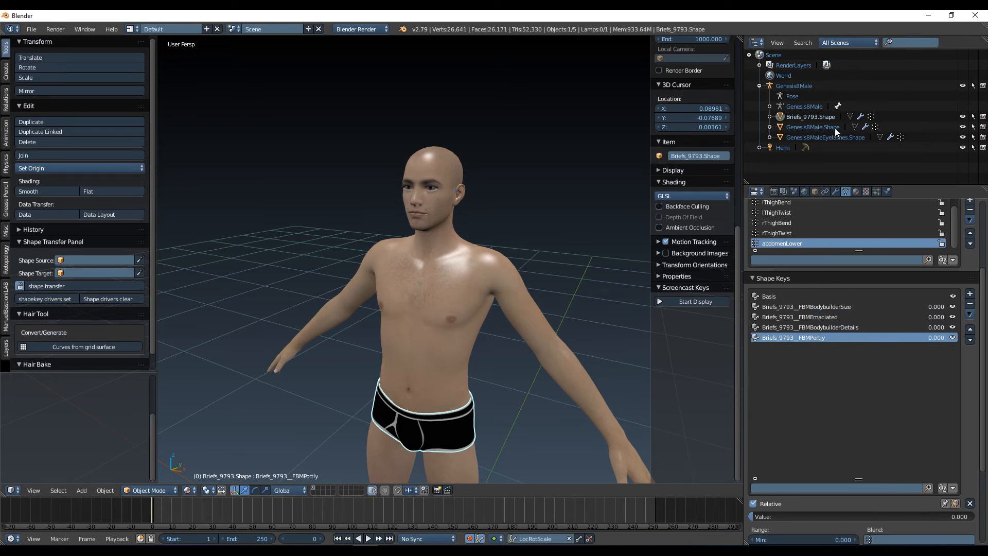
left_click(813, 126)
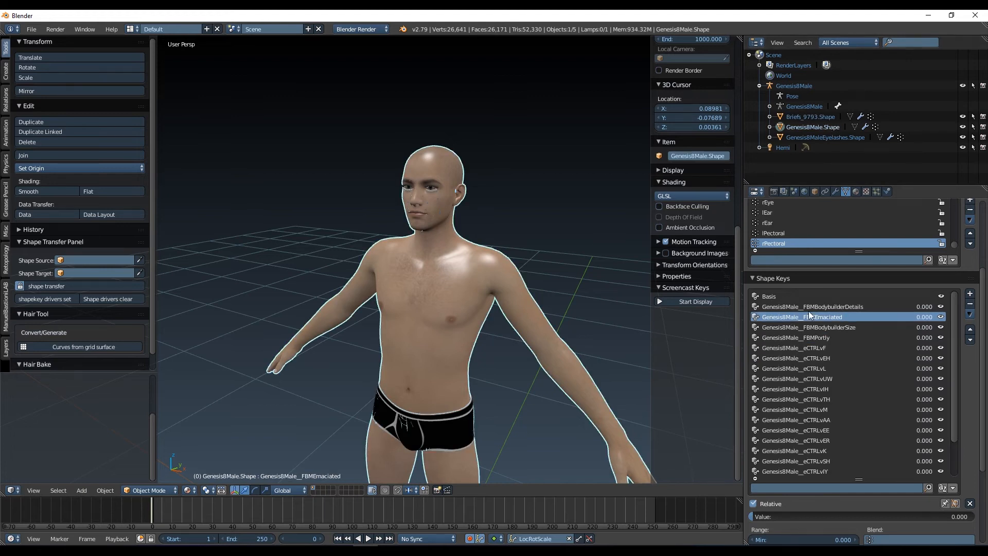
left_click(813, 327)
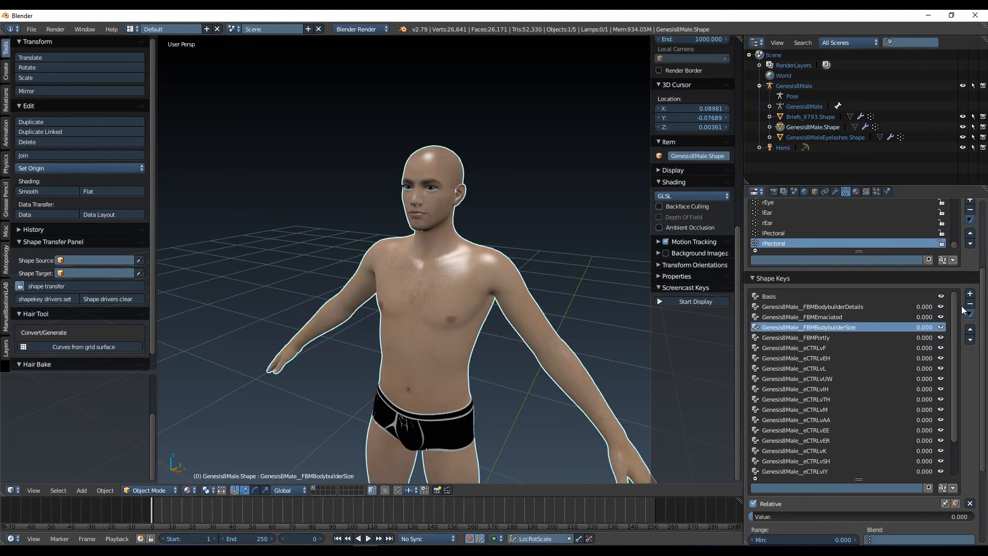
left_click(819, 316)
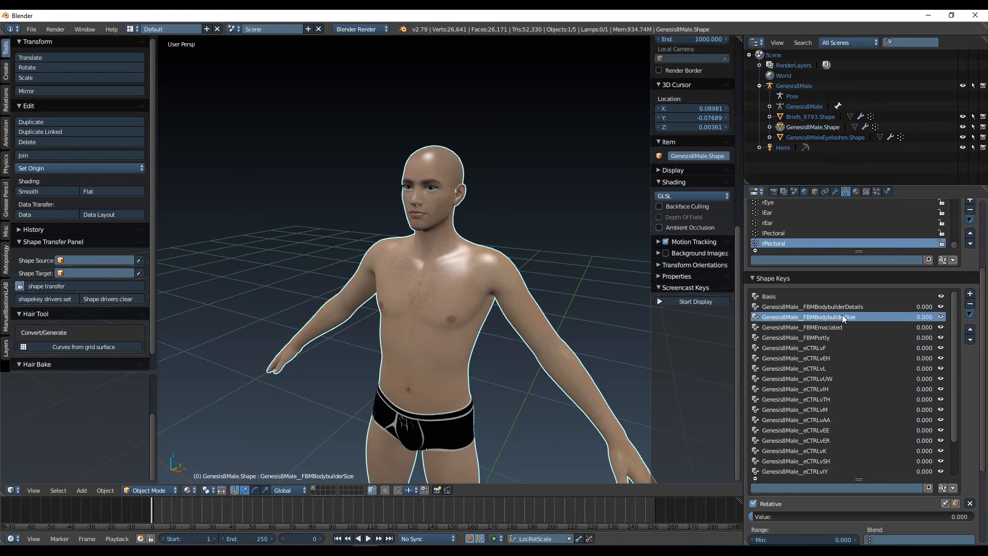
mouse_move(846, 335)
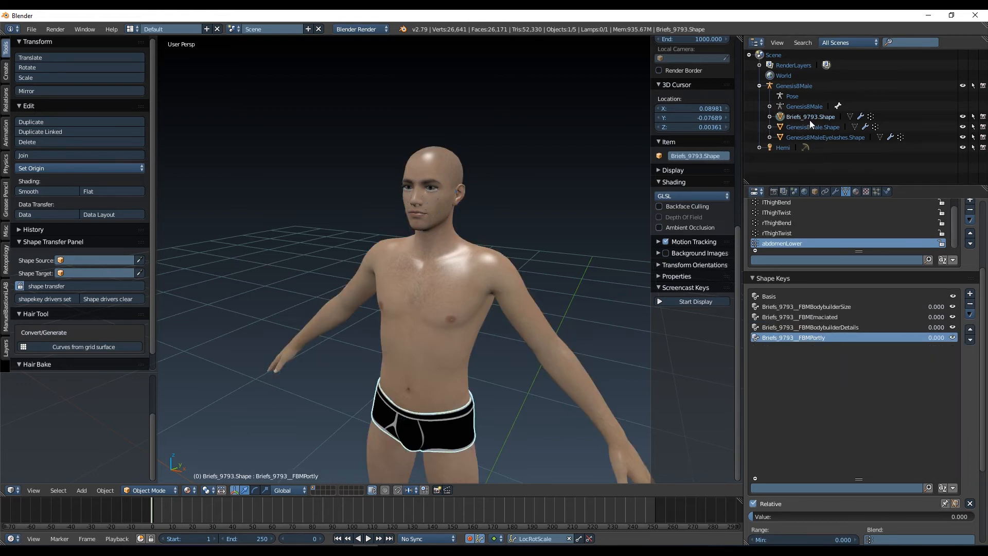
On the briefs, move FBMBodybuilderDetails up to match the body's FBM key order
left_click(809, 327)
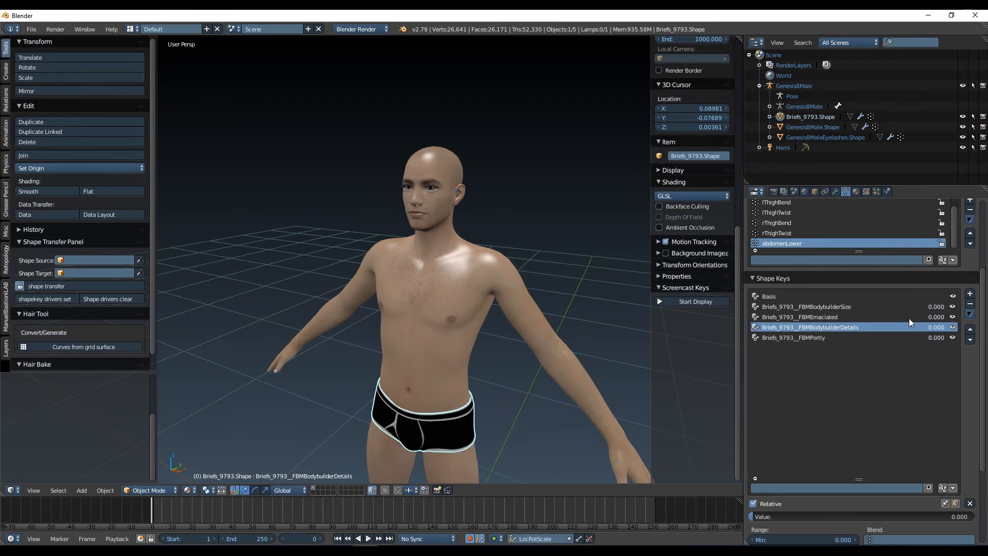
left_click(969, 322)
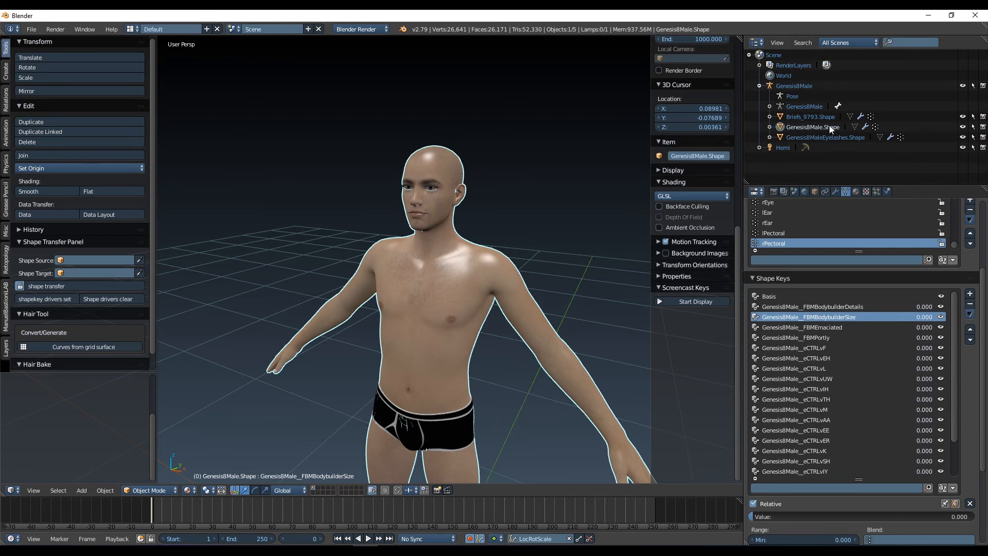
left_click(812, 117)
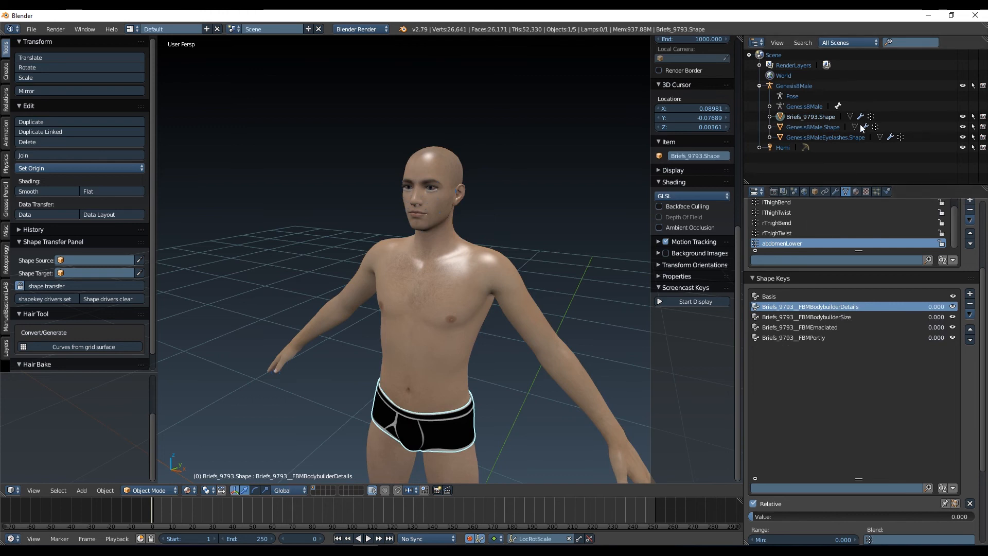
left_click(813, 126)
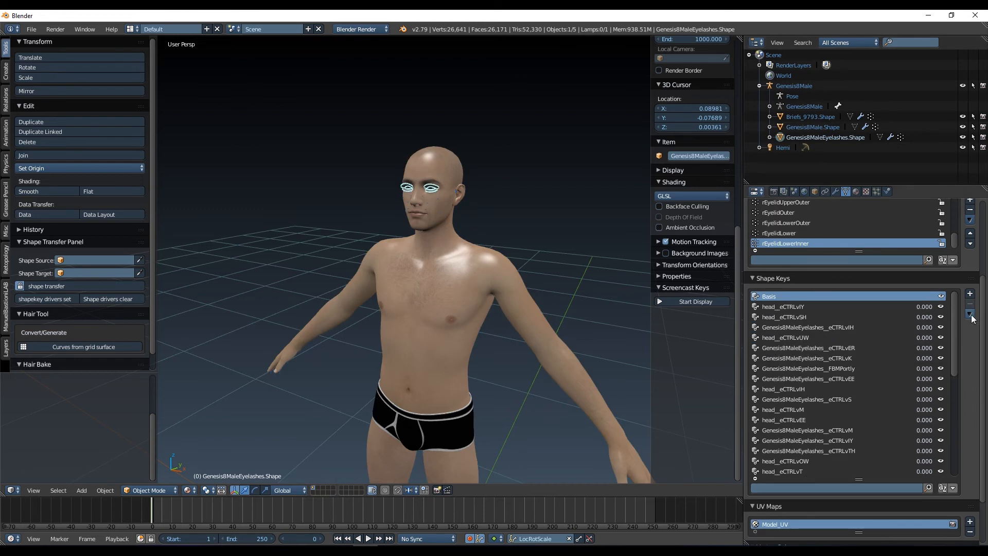
Run Delete All Shapes from the eyelashes' Shape Keys specials menu
left_click(969, 314)
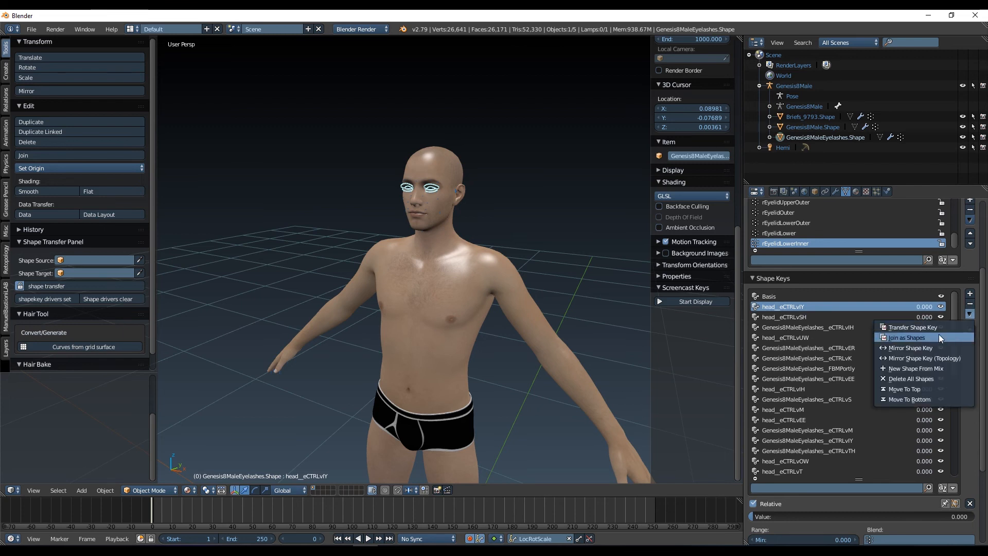
mouse_move(910, 378)
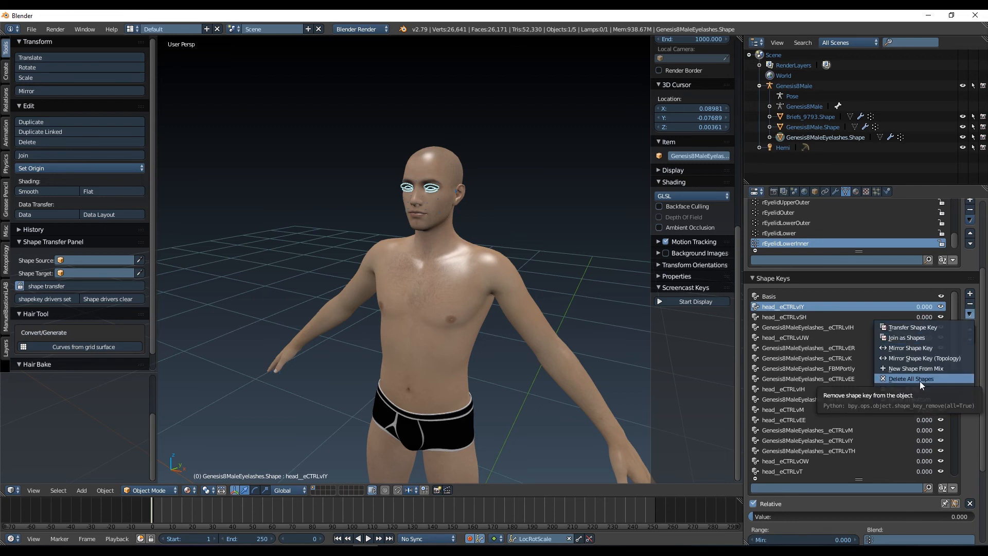
left_click(914, 378)
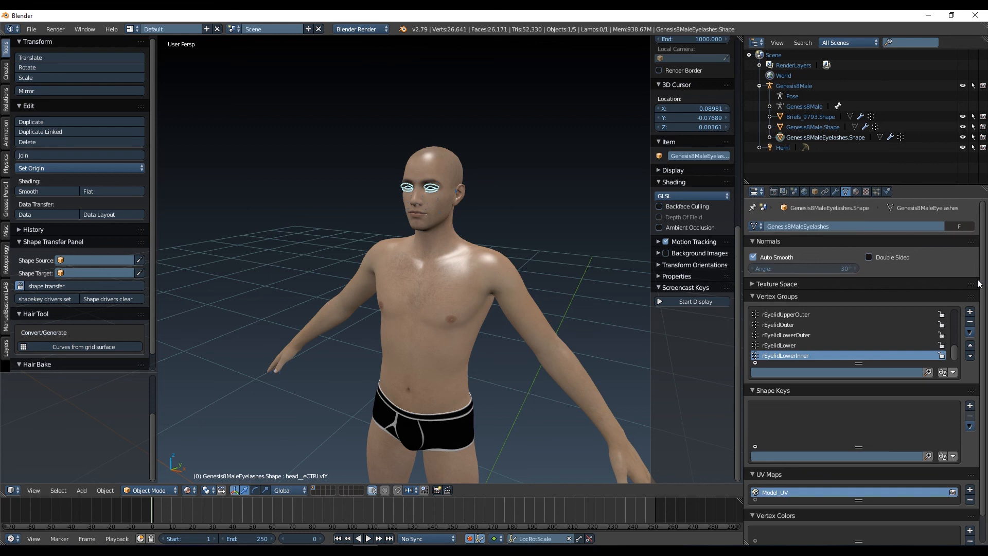
mouse_move(539, 236)
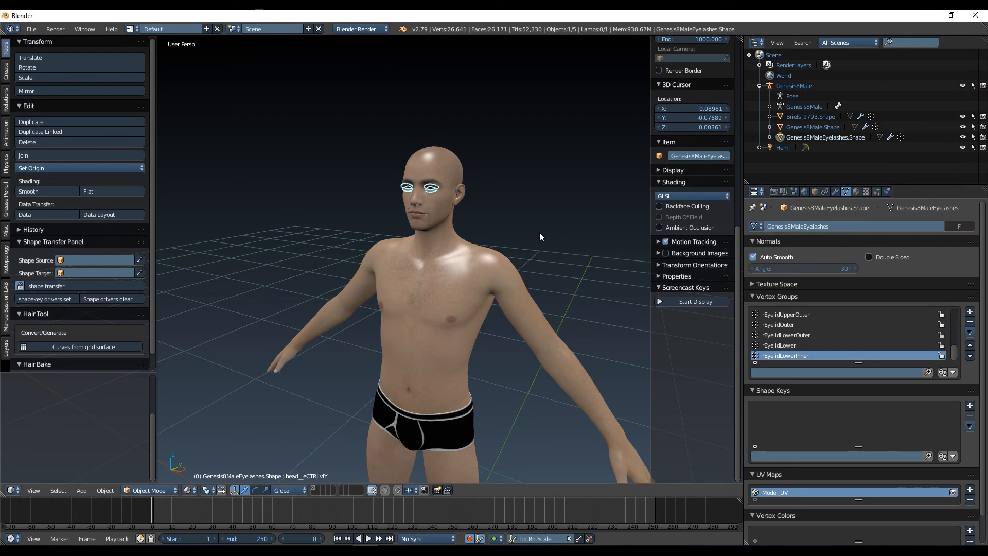